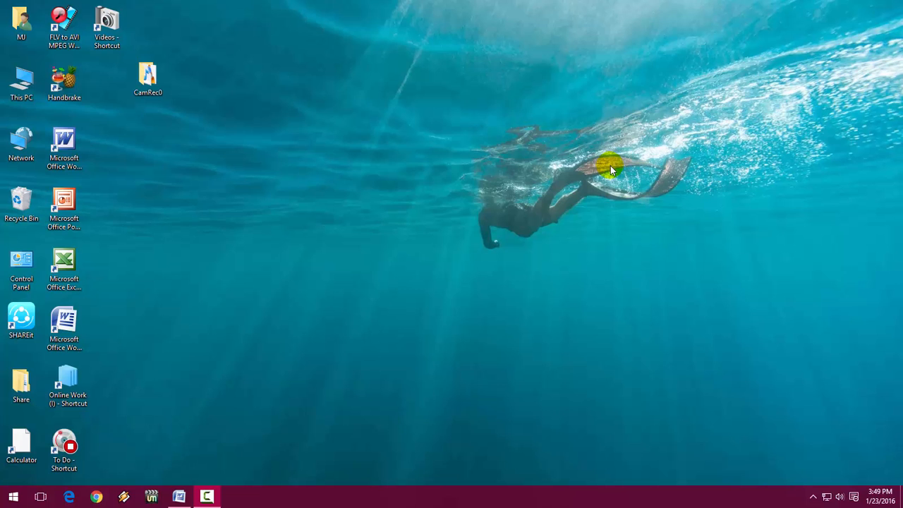
{"action": "mouse_move", "coordinate": [186, 486]}
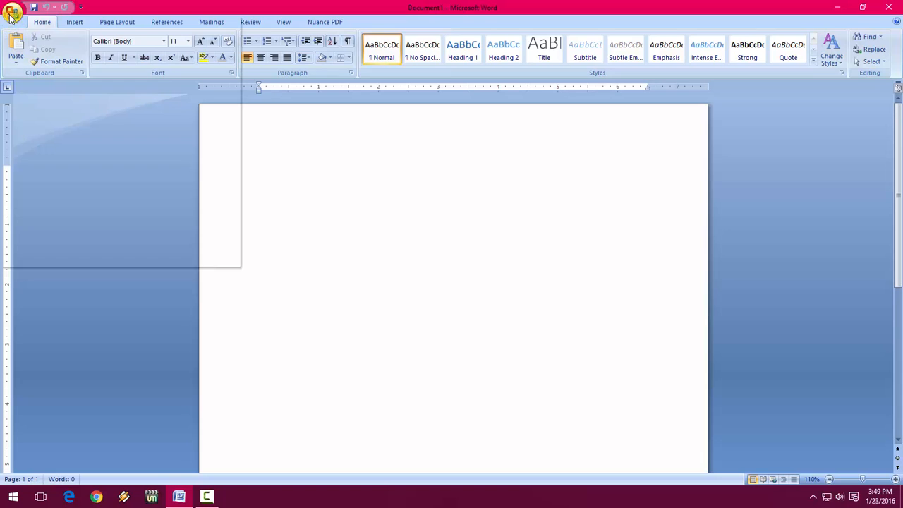
- Show the Office menu with the file commands and recent documents list
{"action": "left_click", "coordinate": [12, 11]}
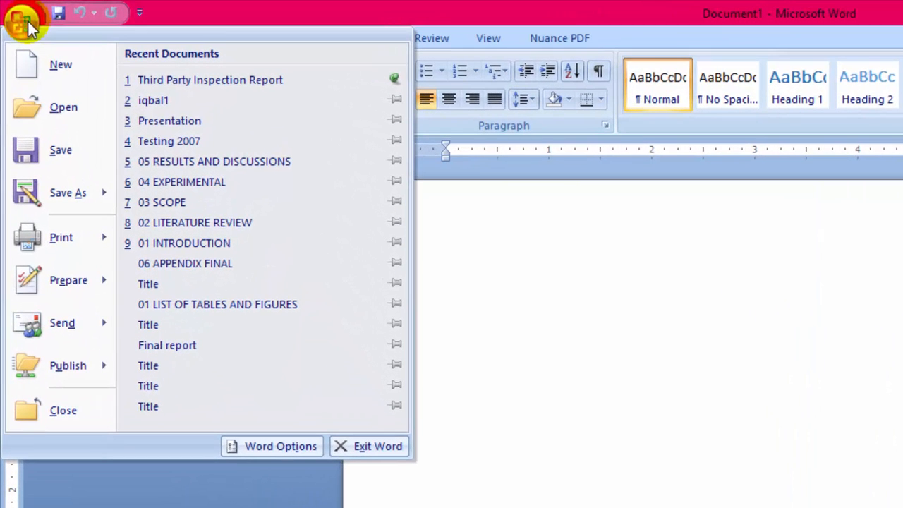
{"action": "mouse_move", "coordinate": [268, 446]}
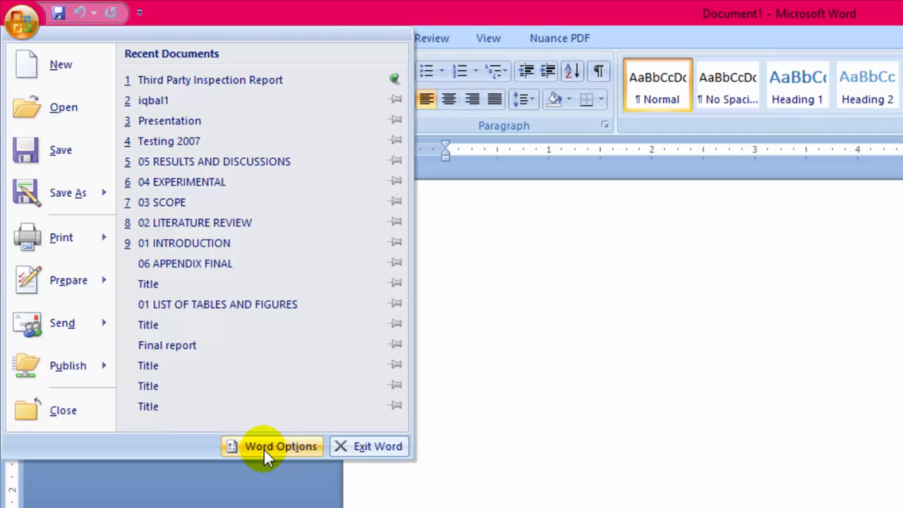
- In Word Options > Save, set 'Save files in this format' to Word 97-2003 Document (*.doc) and apply
{"action": "left_click", "coordinate": [279, 446]}
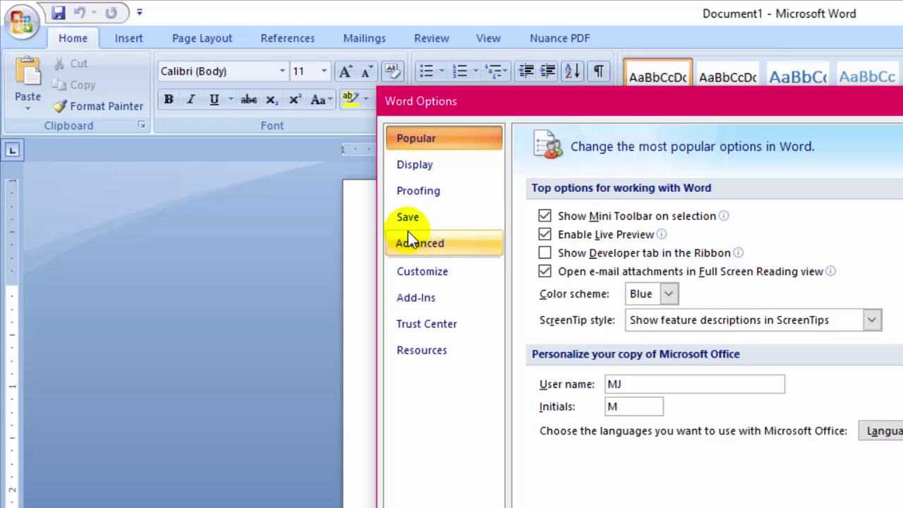
{"action": "mouse_move", "coordinate": [426, 229]}
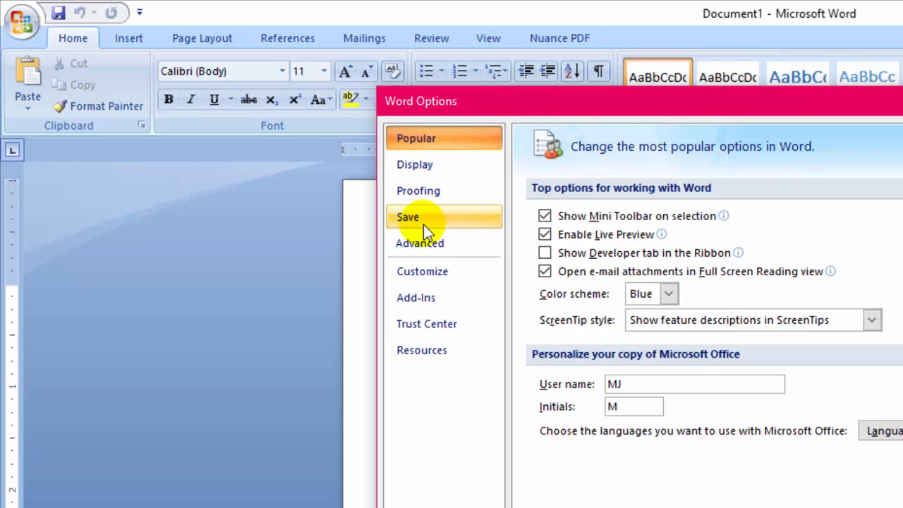
{"action": "left_click", "coordinate": [408, 217]}
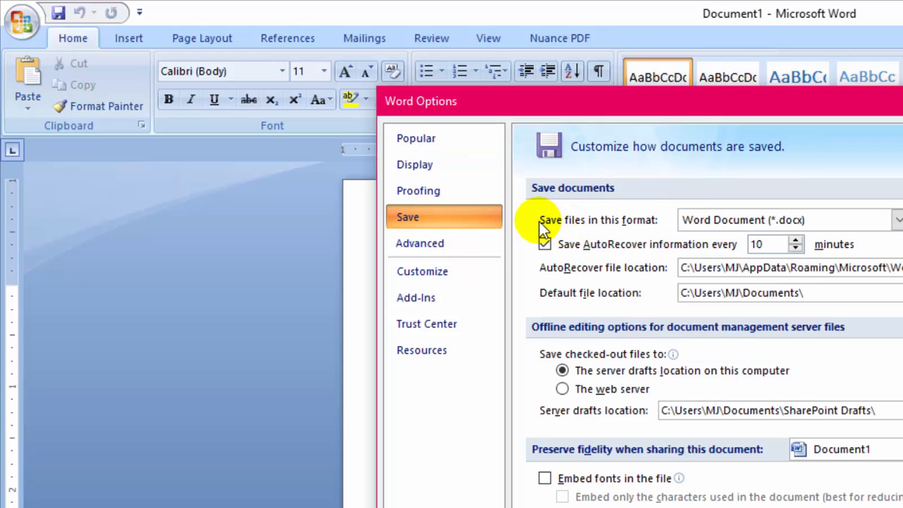
{"action": "left_click", "coordinate": [545, 243]}
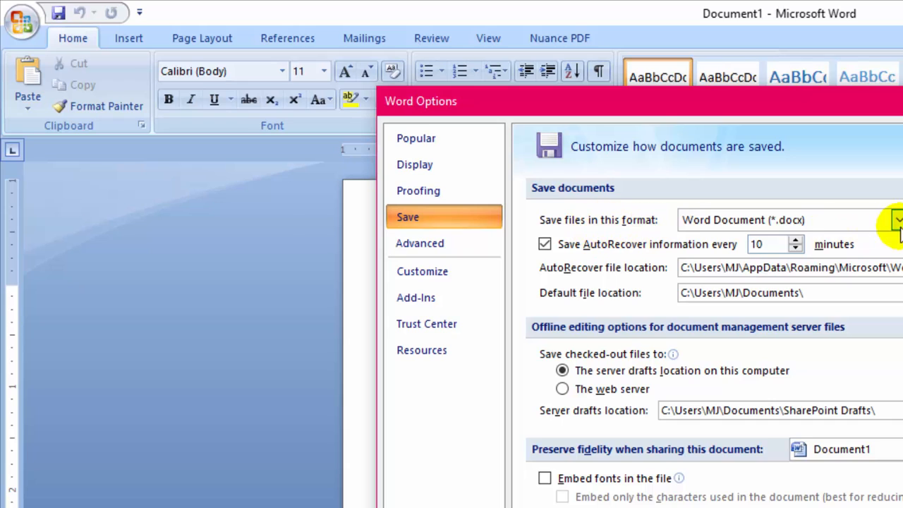
{"action": "left_click", "coordinate": [896, 220]}
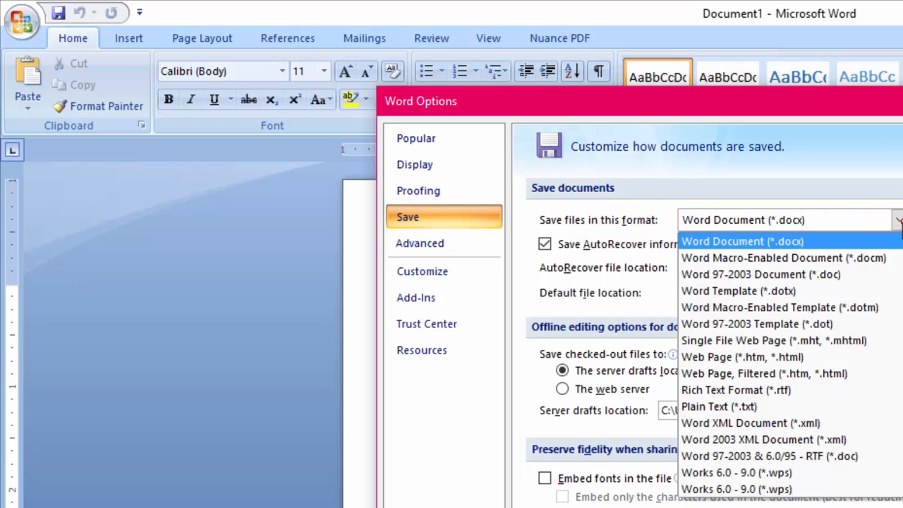
{"action": "mouse_move", "coordinate": [889, 251]}
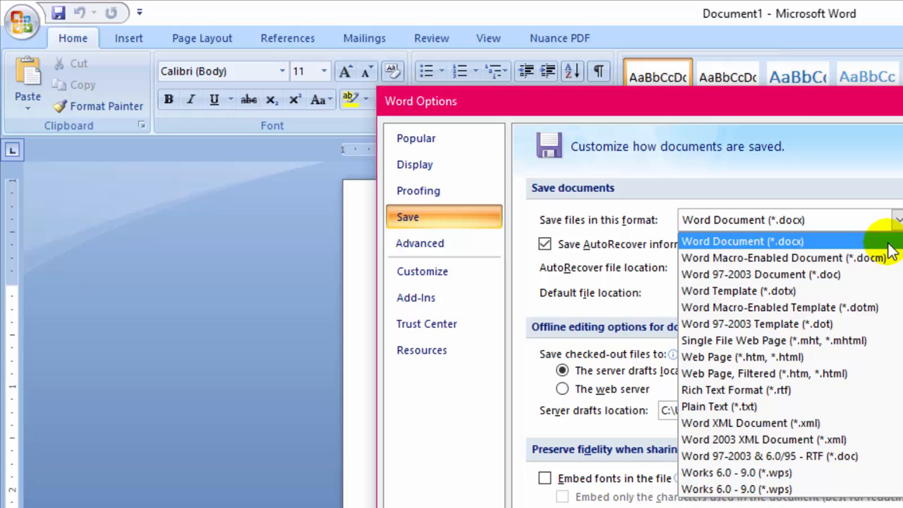
{"action": "mouse_move", "coordinate": [739, 274]}
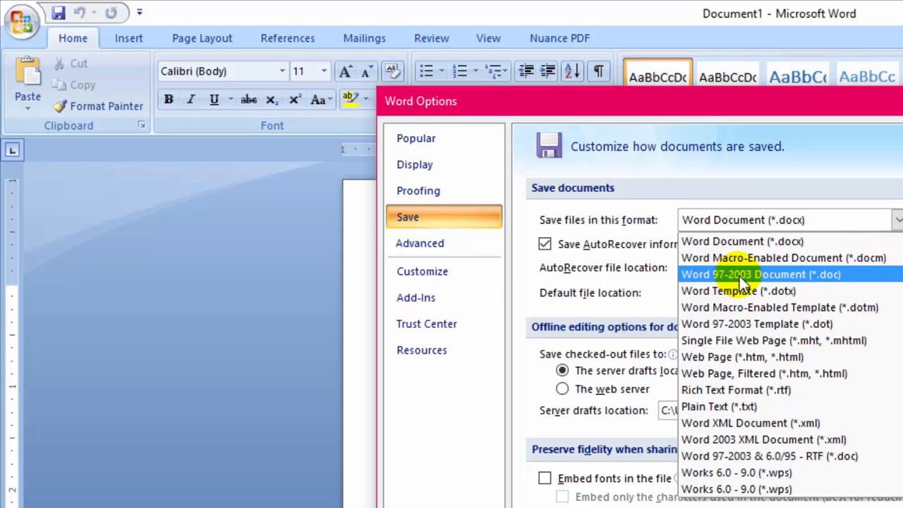
{"action": "left_click", "coordinate": [761, 273]}
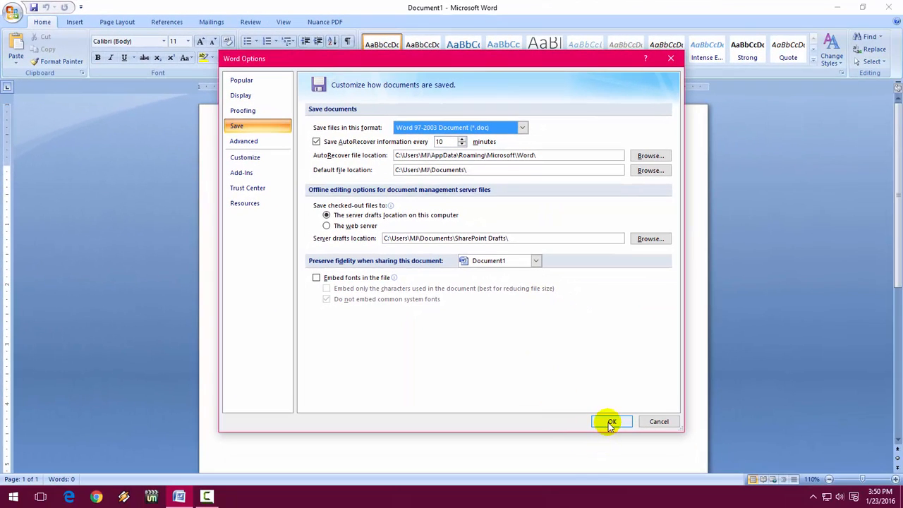
{"action": "left_click", "coordinate": [613, 420]}
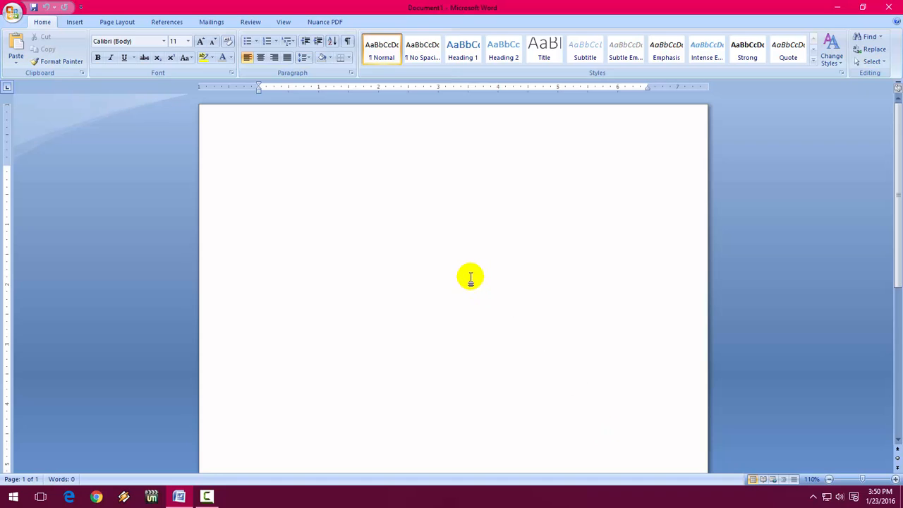
{"action": "mouse_move", "coordinate": [469, 254]}
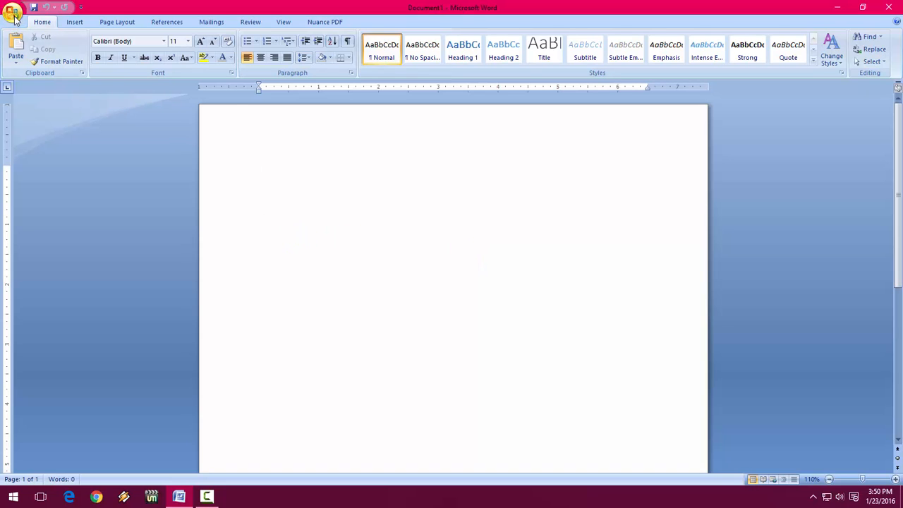
- Save the blank document to the desktop as Doc1 in Word 97-2003 Document (*.doc) format
{"action": "left_click", "coordinate": [16, 13]}
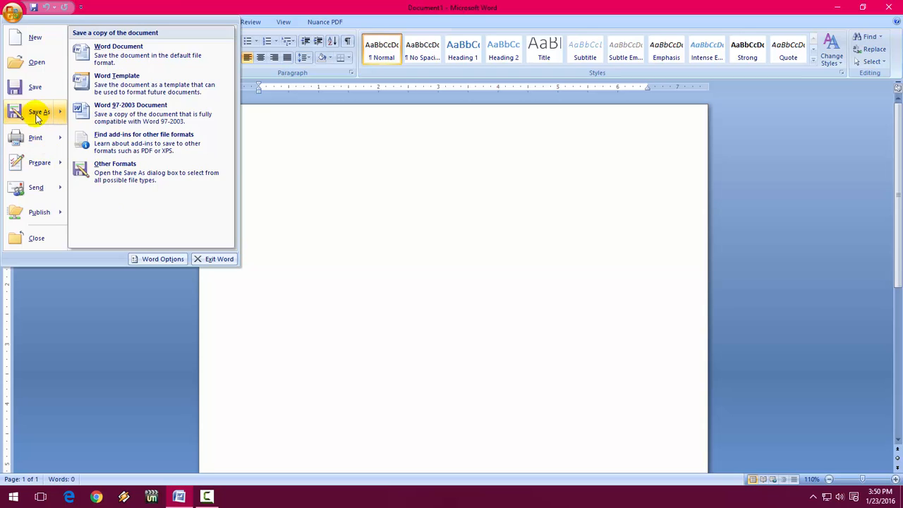
{"action": "left_click", "coordinate": [130, 113]}
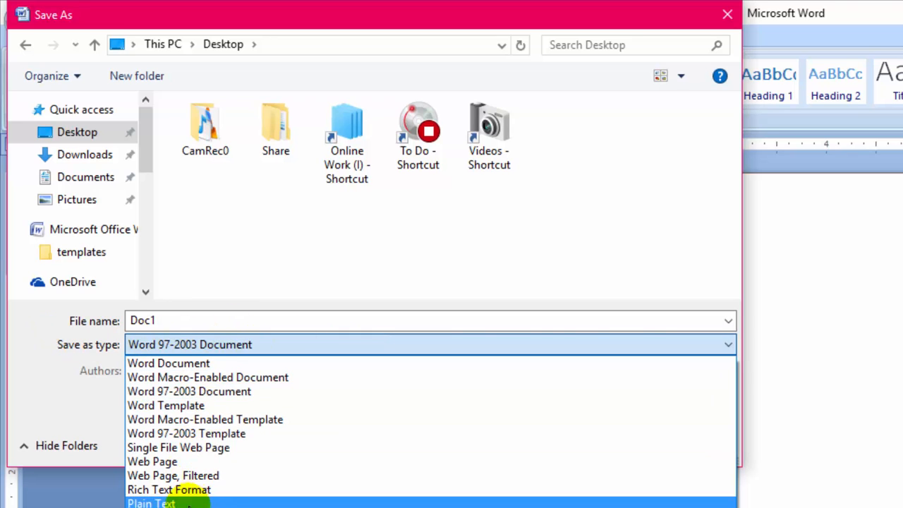
{"action": "mouse_move", "coordinate": [209, 406]}
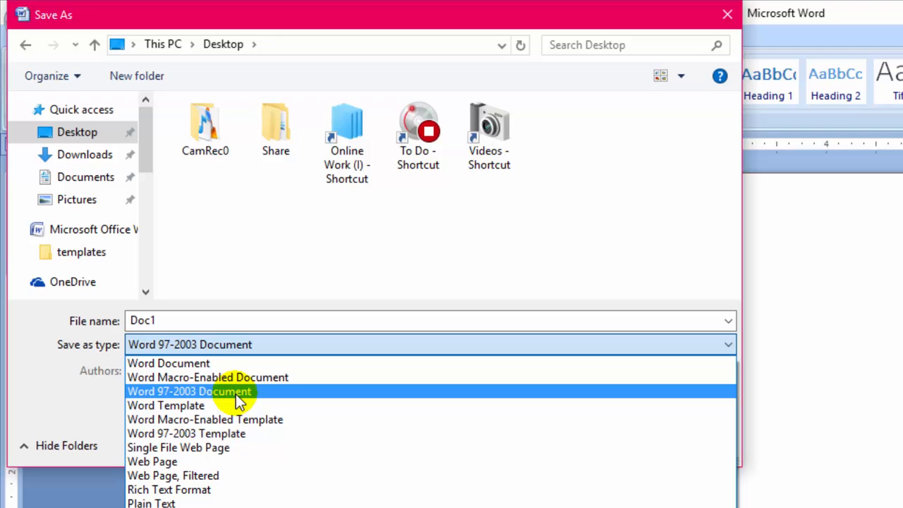
{"action": "mouse_move", "coordinate": [201, 400]}
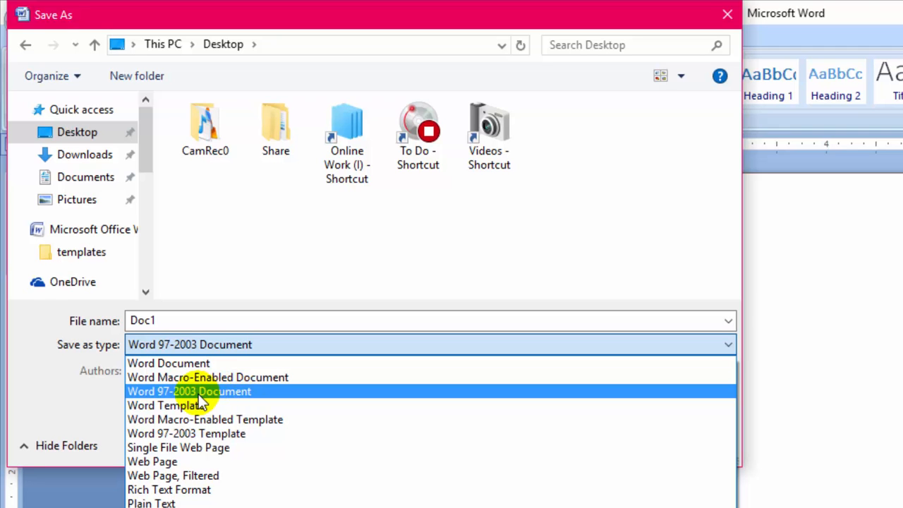
{"action": "left_click", "coordinate": [189, 392]}
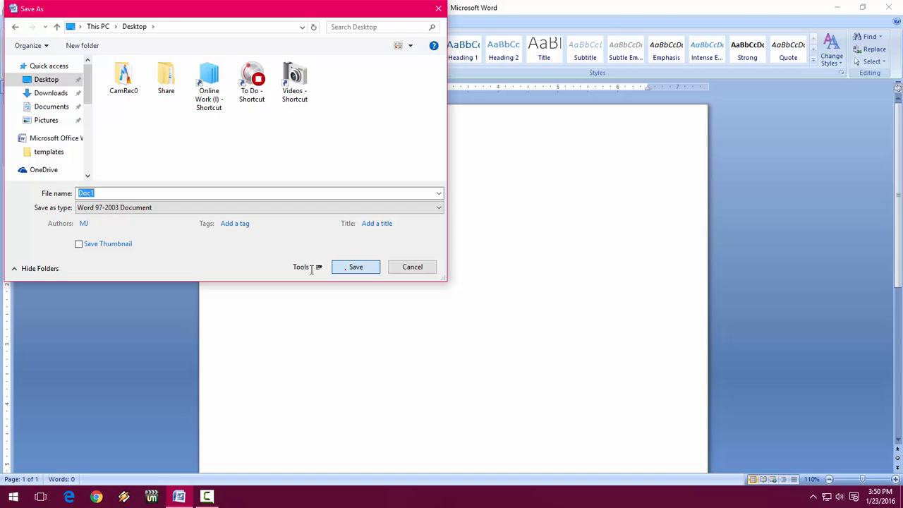
{"action": "left_click", "coordinate": [355, 266]}
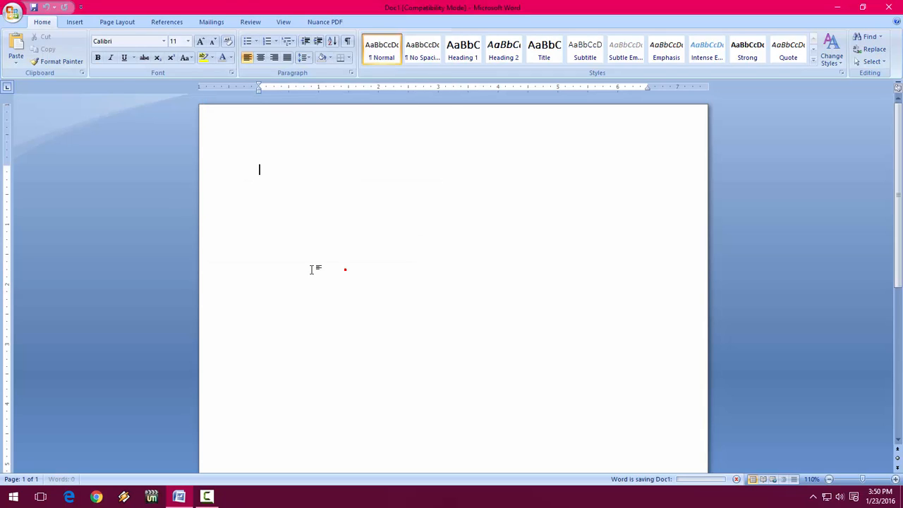